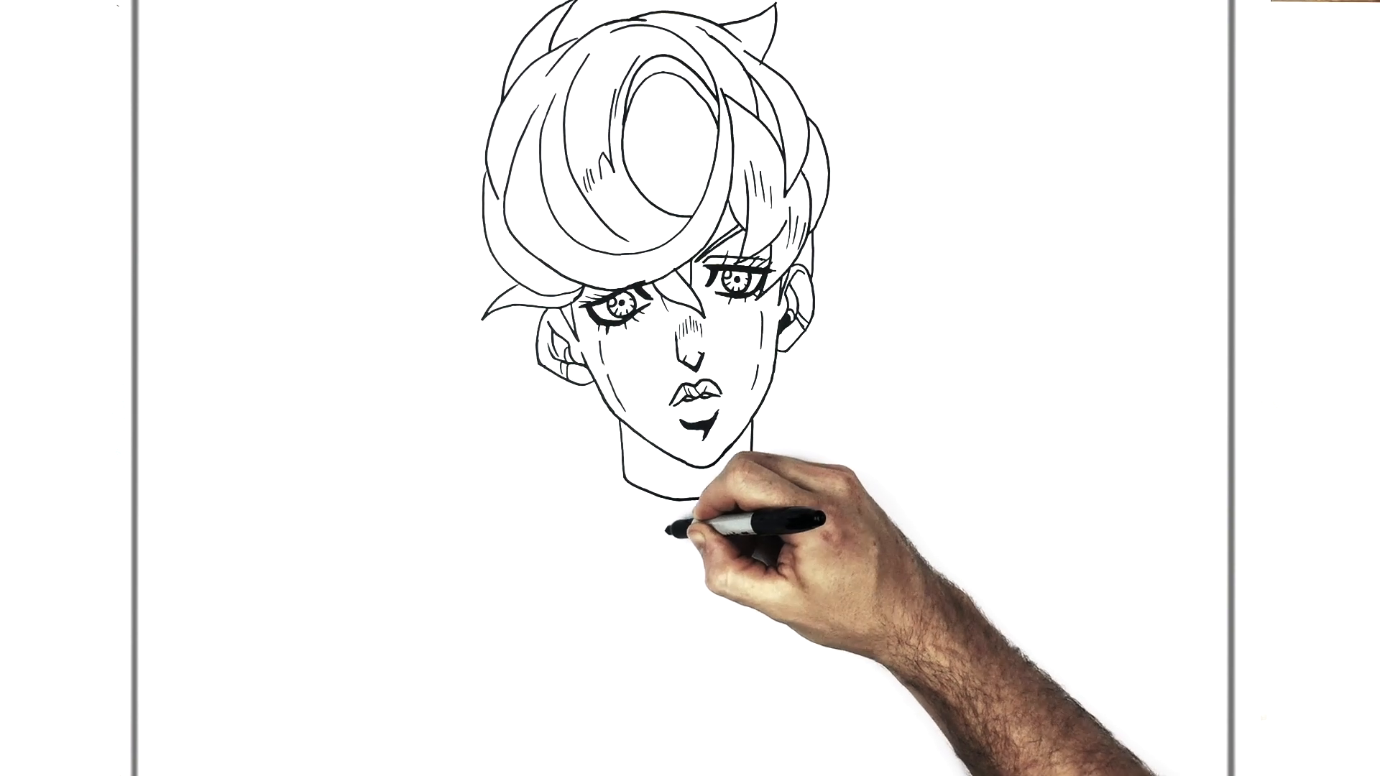
Ink a choker band around the character's neck with square stud details in black marker
{"action": "left_click_drag", "start_coordinate": [687, 528], "coordinate": [669, 510]}
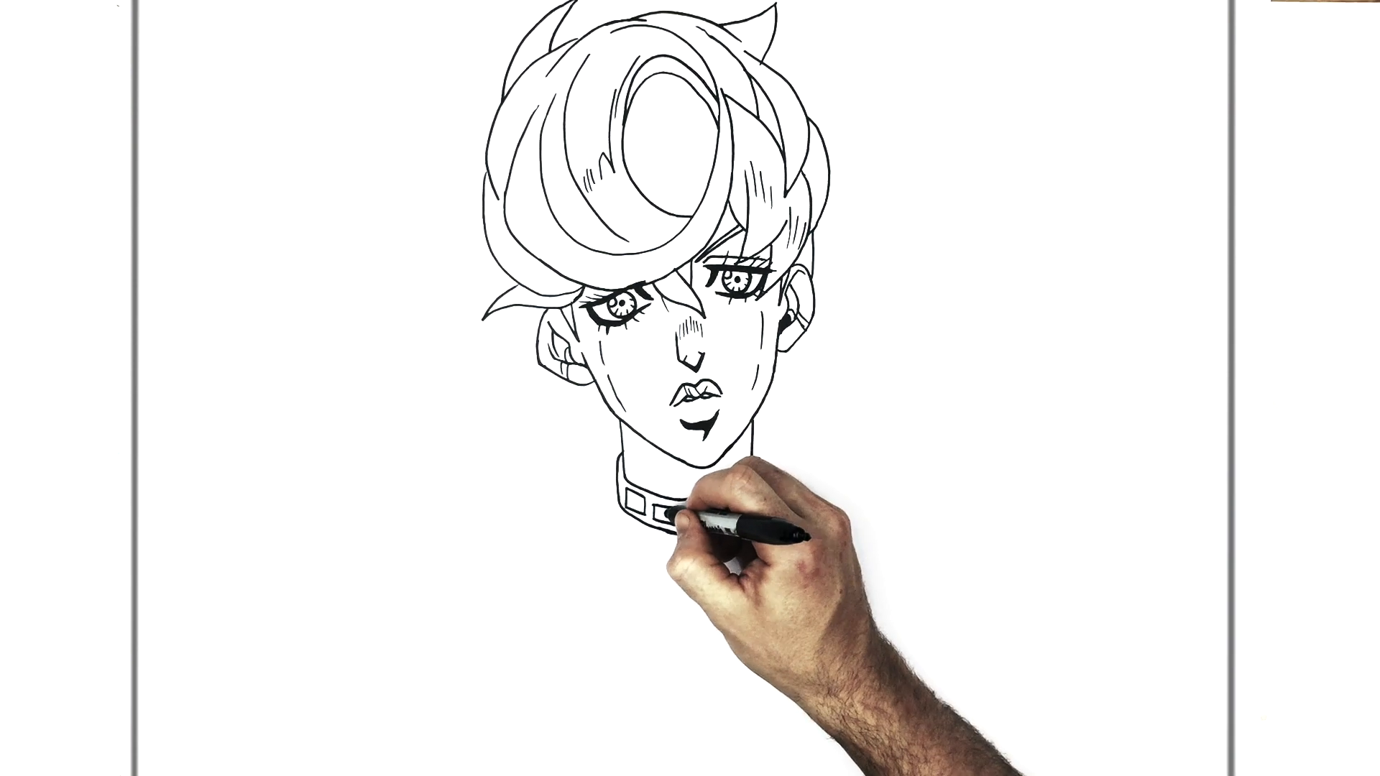